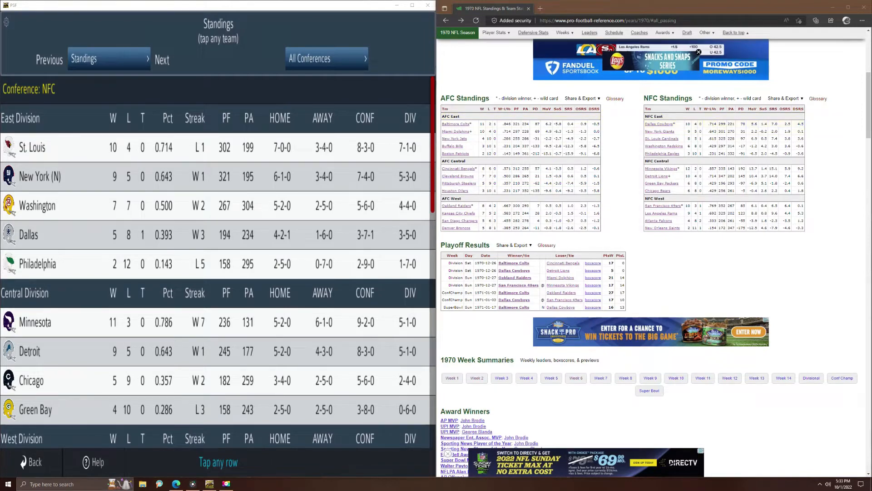
pyautogui.moveTo(660, 124)
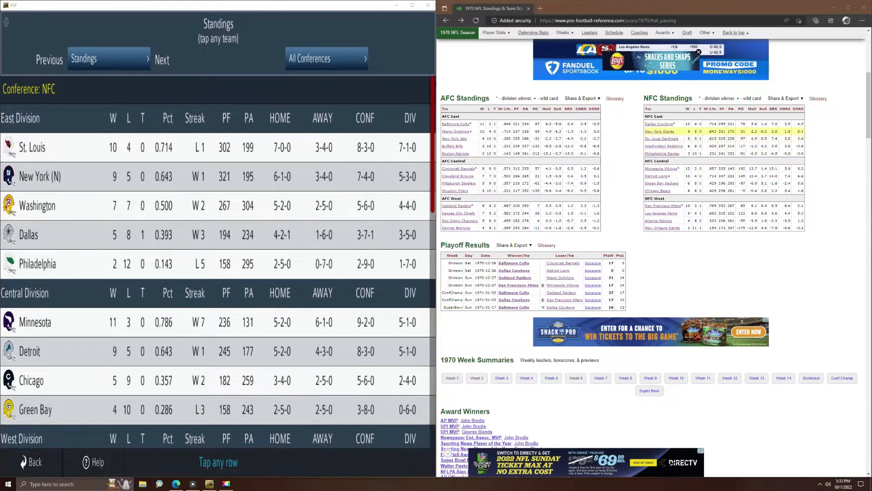
pyautogui.moveTo(660, 130)
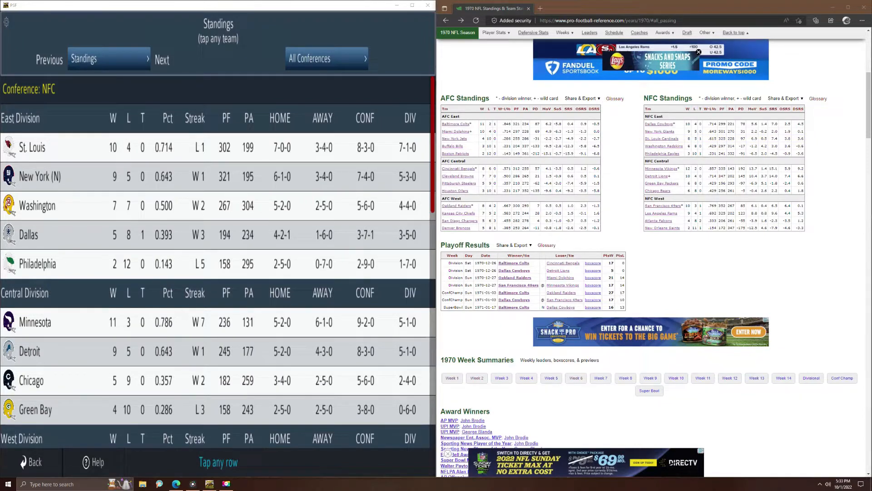
pyautogui.moveTo(671, 145)
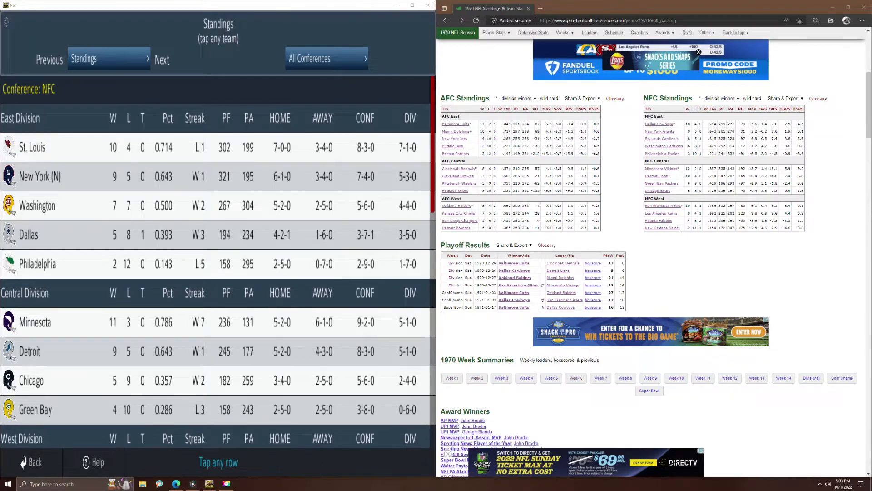
pyautogui.moveTo(661, 124)
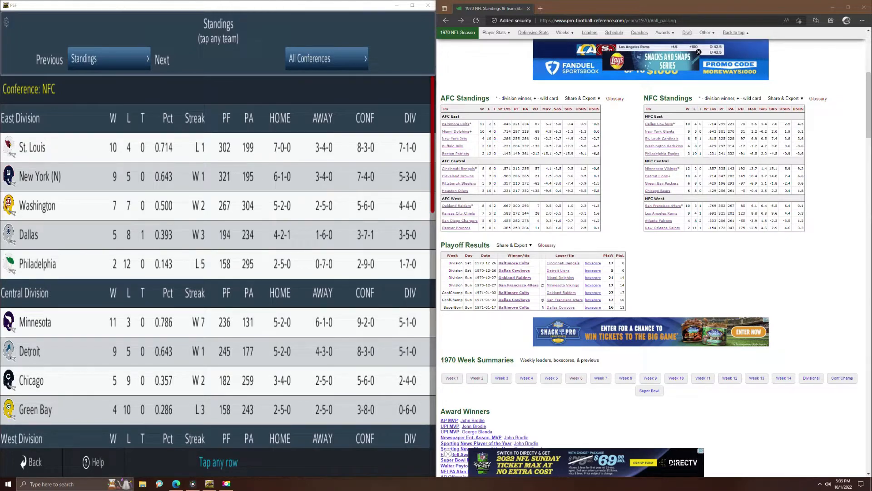
# - Scroll the Standings list down to the NFC West, Los Angeles 10-3-1 on top and New Orleans 1-13 last
pyautogui.scroll(-3)
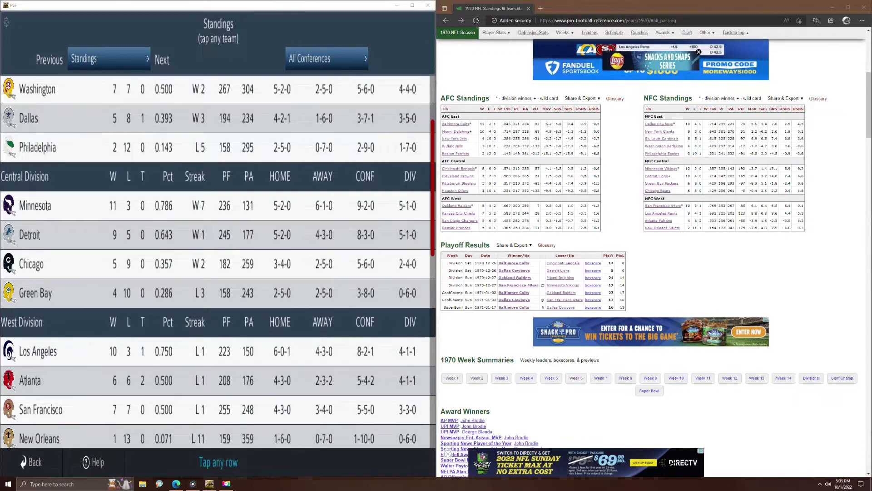
pyautogui.moveTo(659, 168)
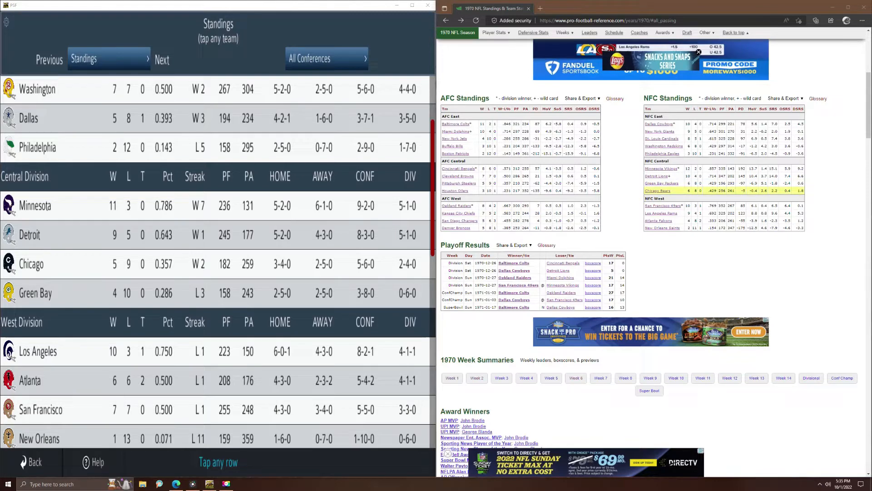
pyautogui.moveTo(657, 190)
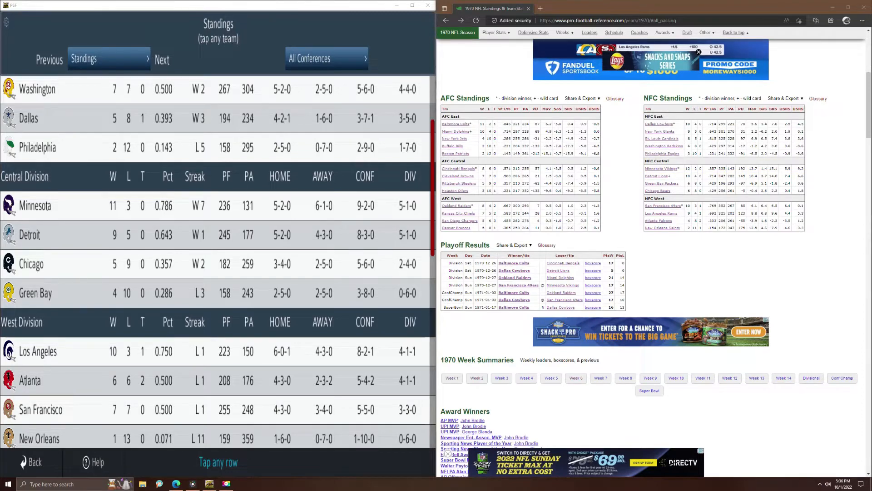
pyautogui.moveTo(660, 168)
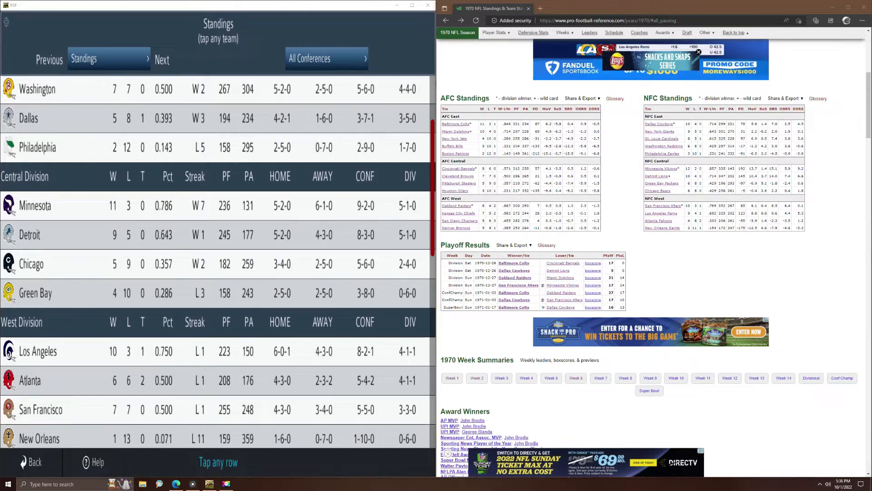
pyautogui.moveTo(667, 175)
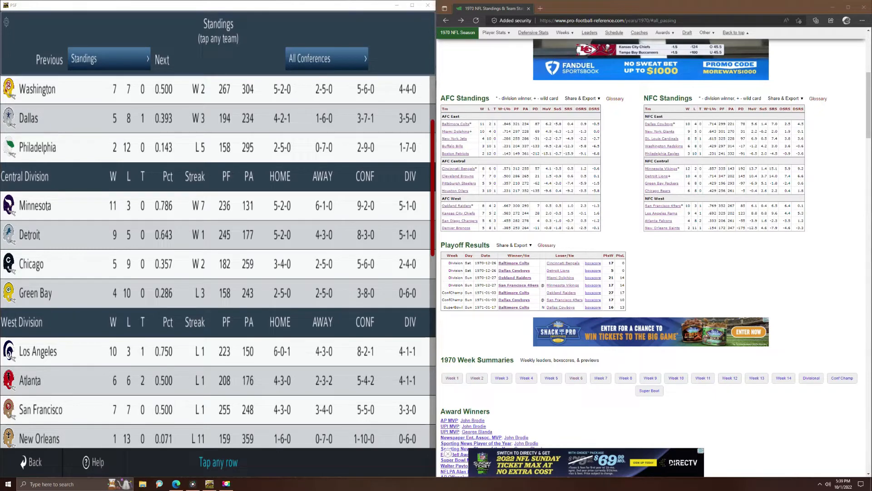
pyautogui.scroll(-3)
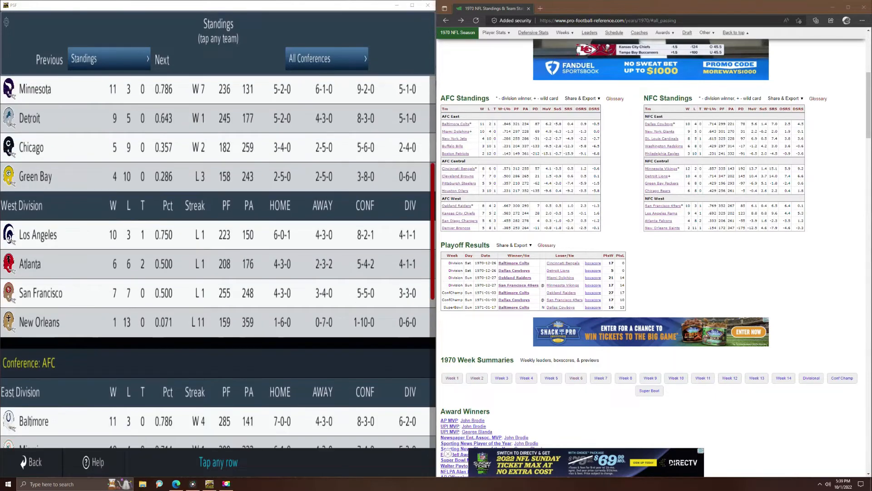
pyautogui.moveTo(723, 206)
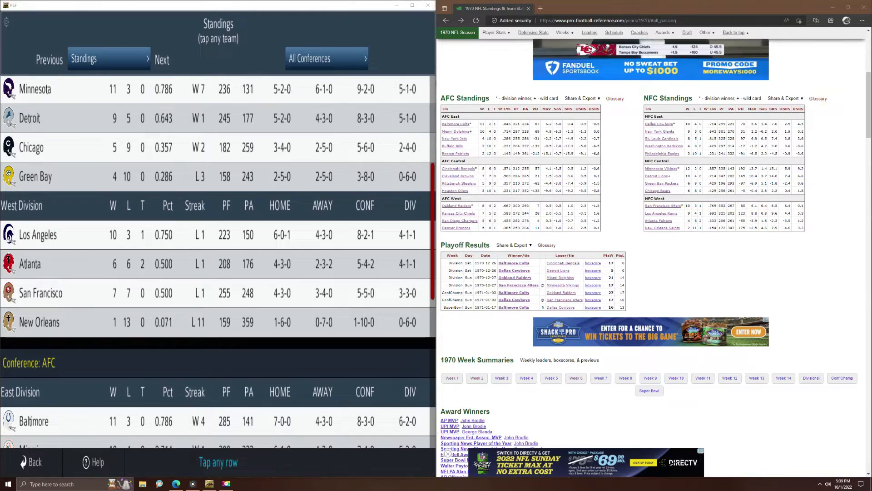
pyautogui.moveTo(660, 212)
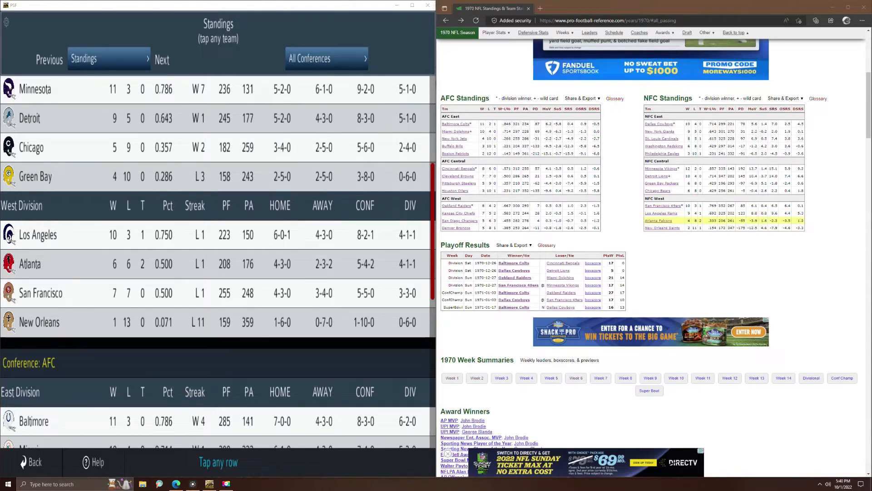
pyautogui.moveTo(663, 228)
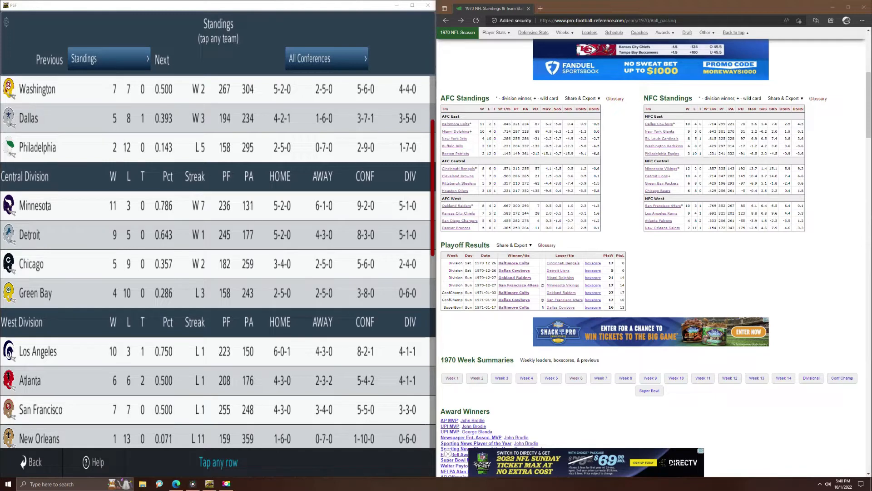
pyautogui.scroll(-3)
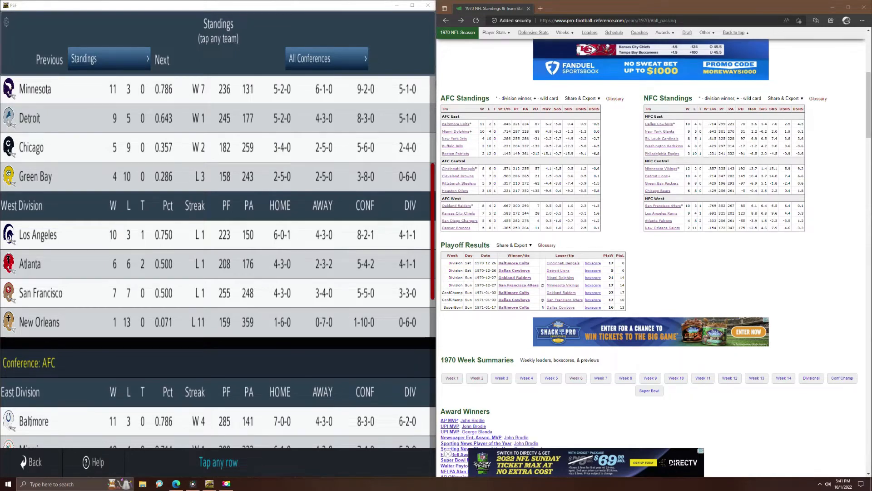
pyautogui.scroll(-3)
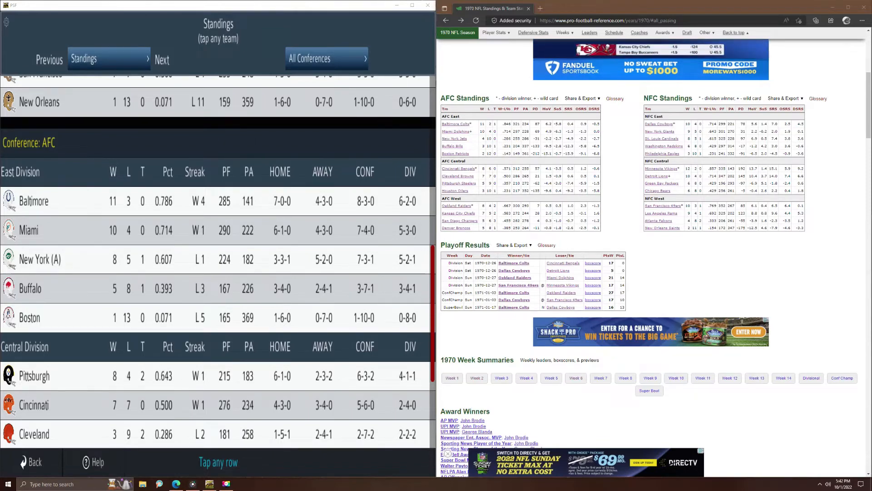
pyautogui.scroll(-3)
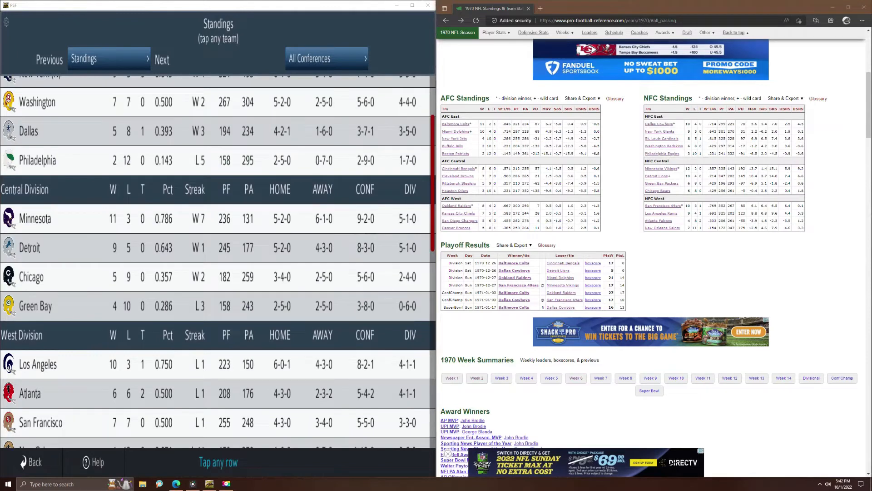
pyautogui.scroll(3)
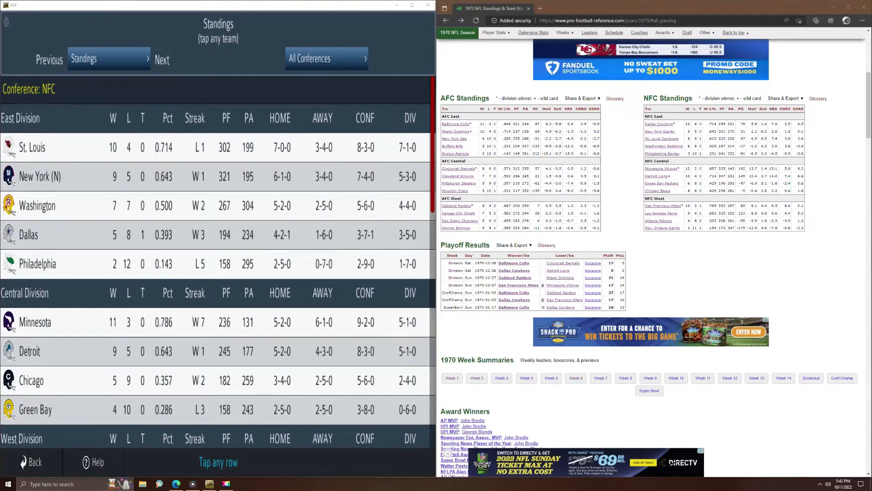
pyautogui.scroll(-3)
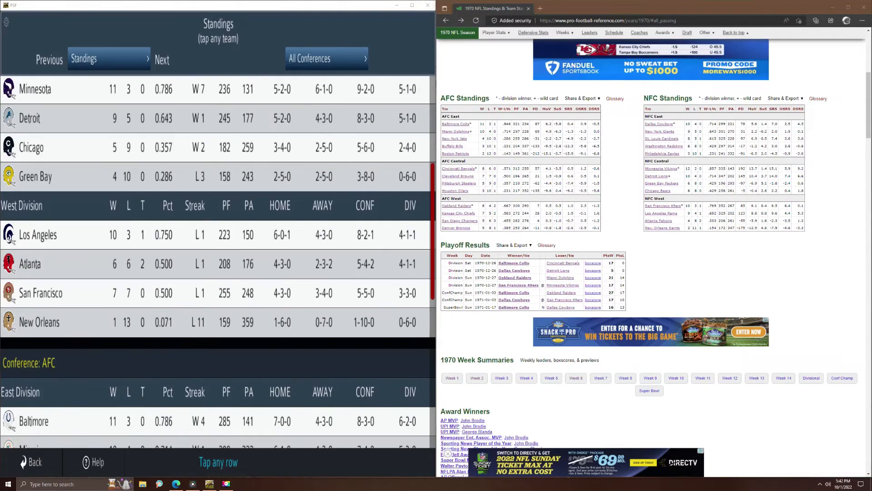
pyautogui.scroll(-3)
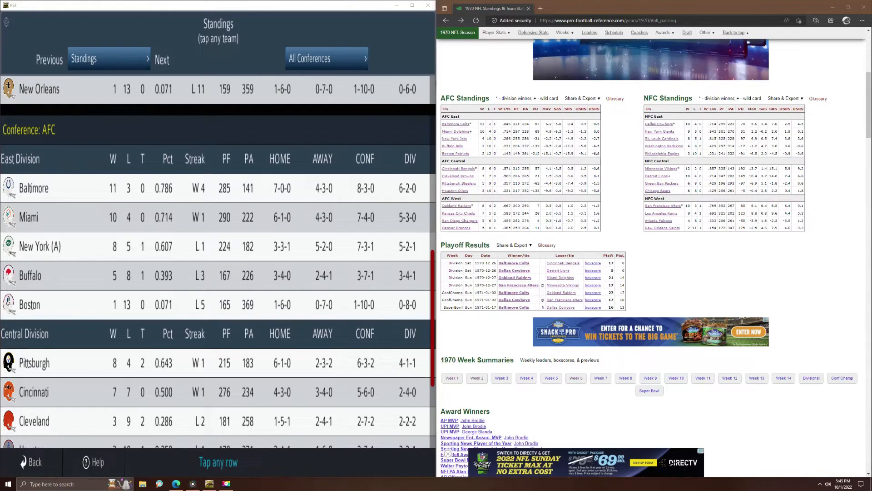
# - Scroll the Standings down through the AFC East, Central and West, ending at Kansas City 9-4-1 and San Diego 5-9-0
pyautogui.scroll(-3)
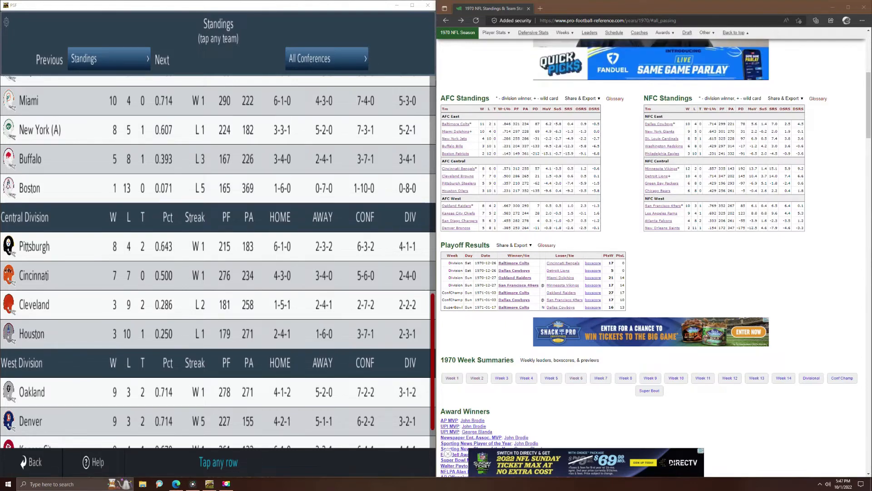
pyautogui.scroll(-3)
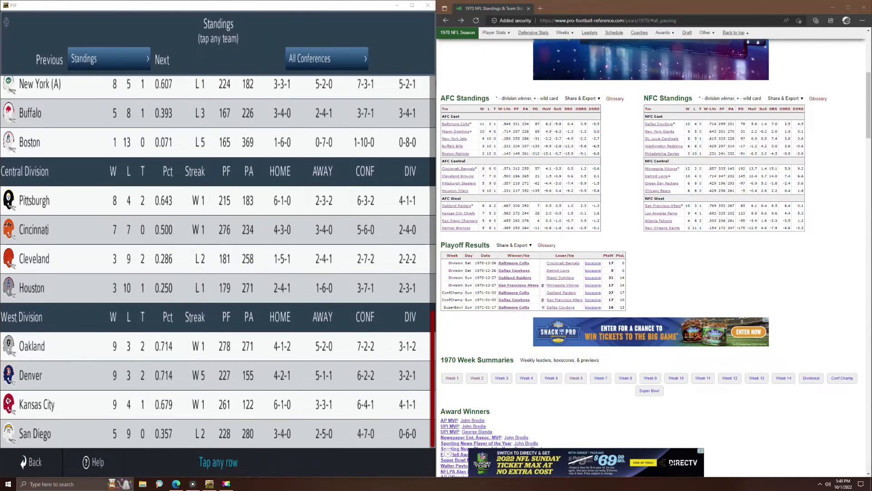
pyautogui.click(523, 220)
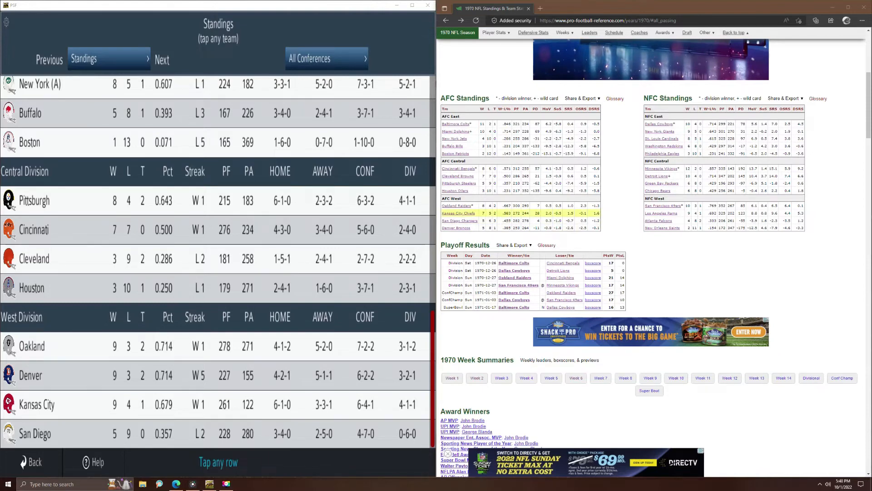
pyautogui.moveTo(458, 212)
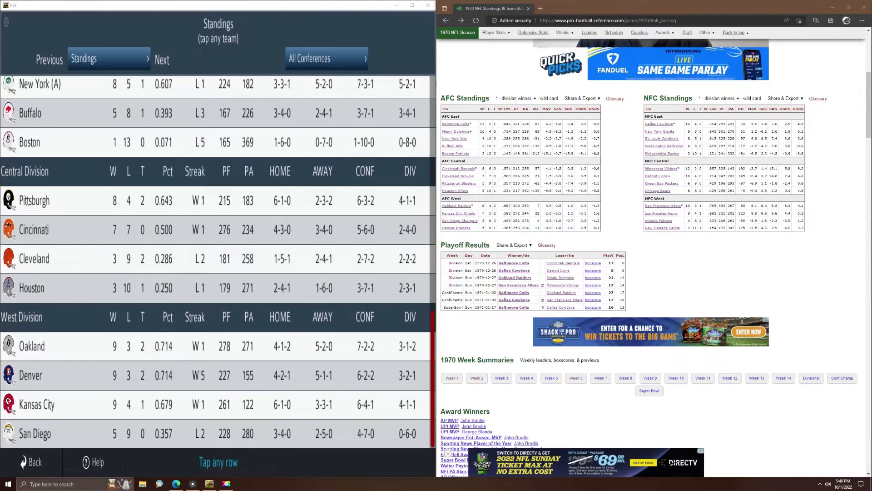
pyautogui.moveTo(459, 219)
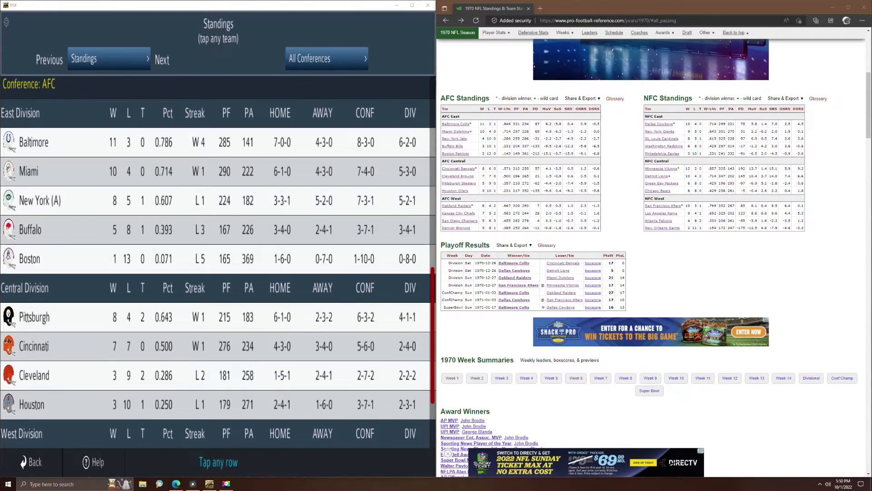
pyautogui.scroll(-3)
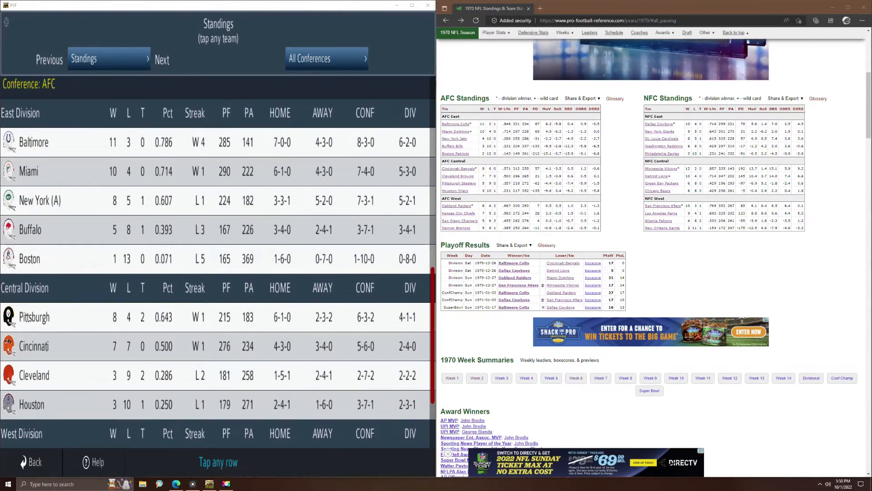
pyautogui.scroll(-3)
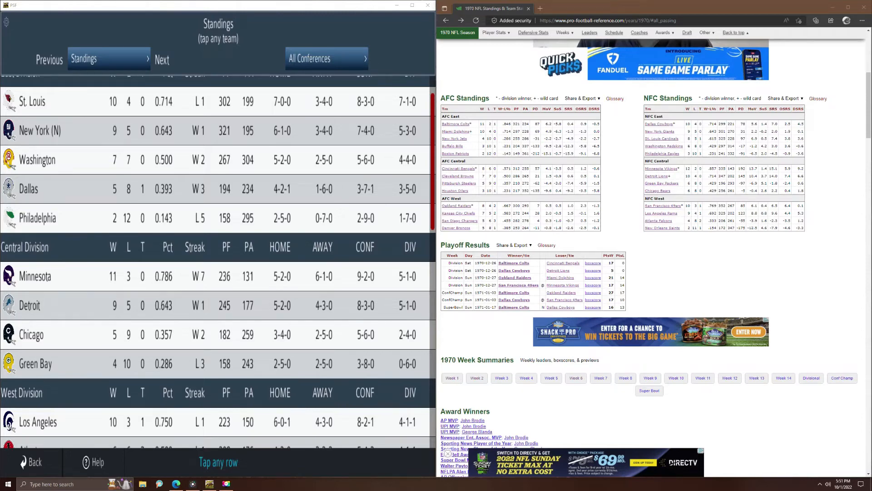
pyautogui.scroll(-3)
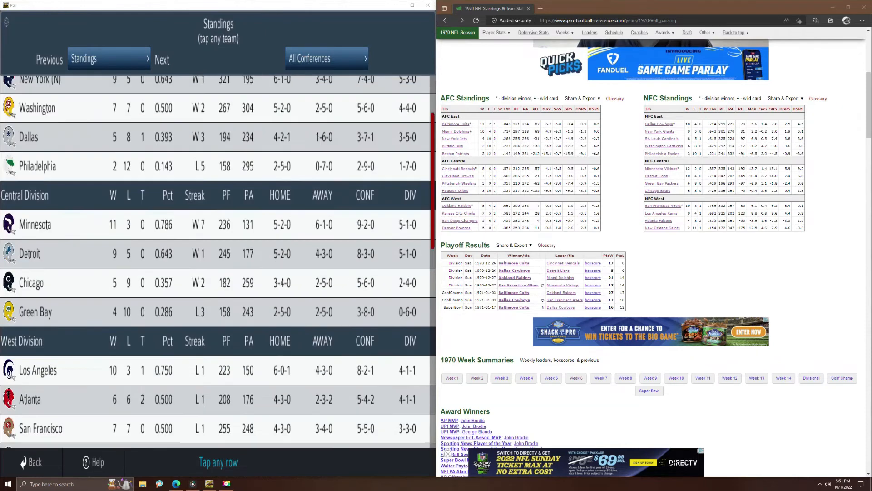
pyautogui.scroll(3)
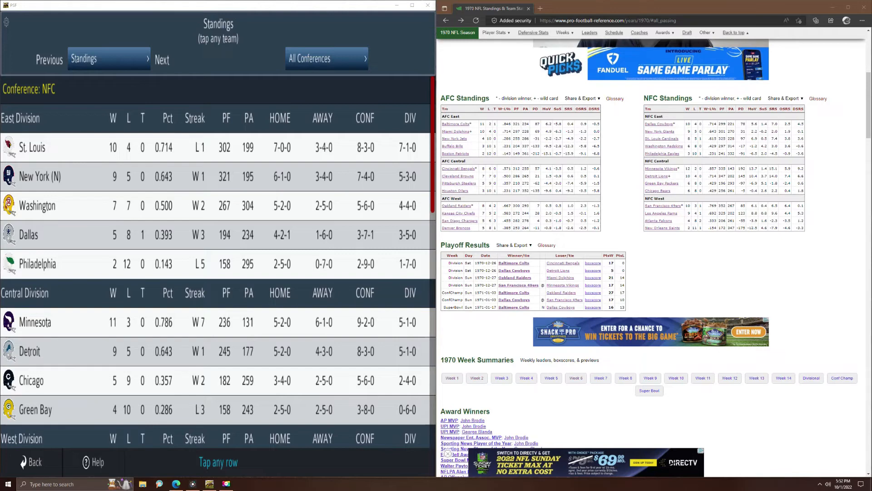
pyautogui.scroll(-3)
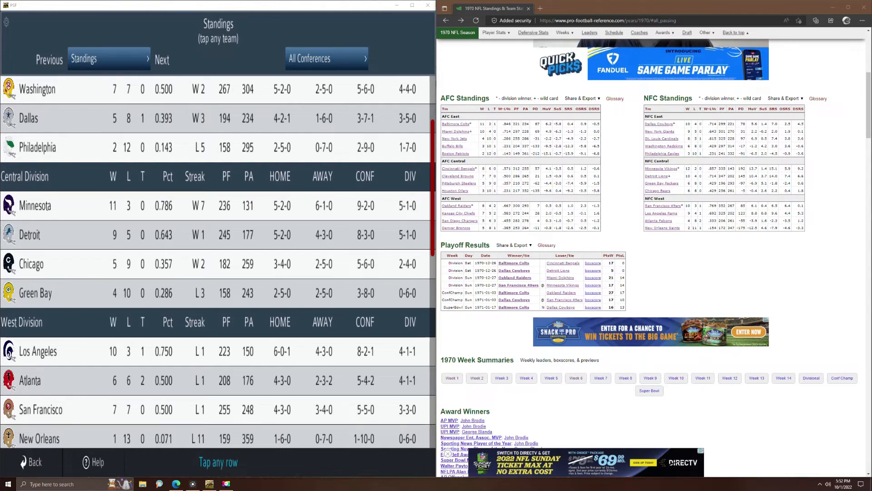
pyautogui.click(327, 58)
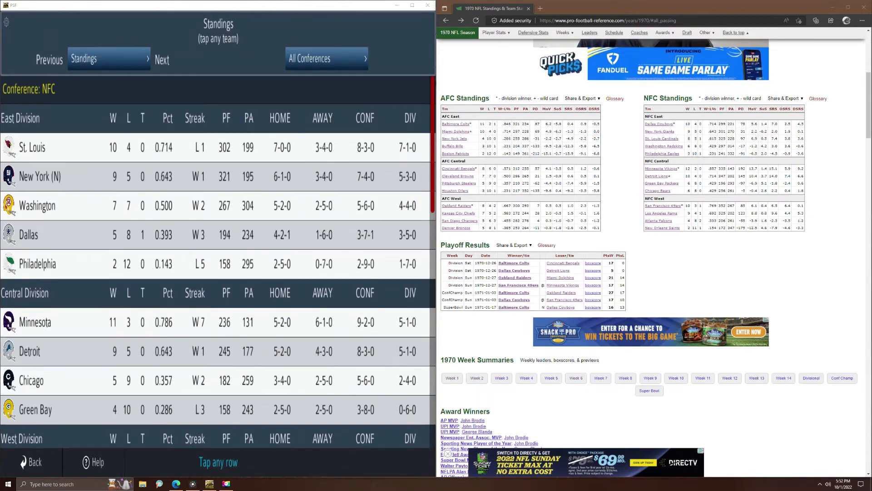
pyautogui.scroll(-3)
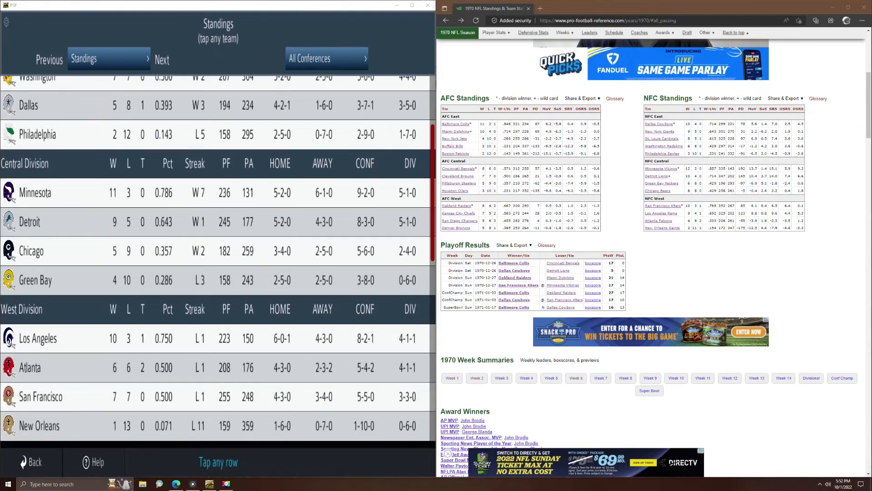
pyautogui.scroll(-3)
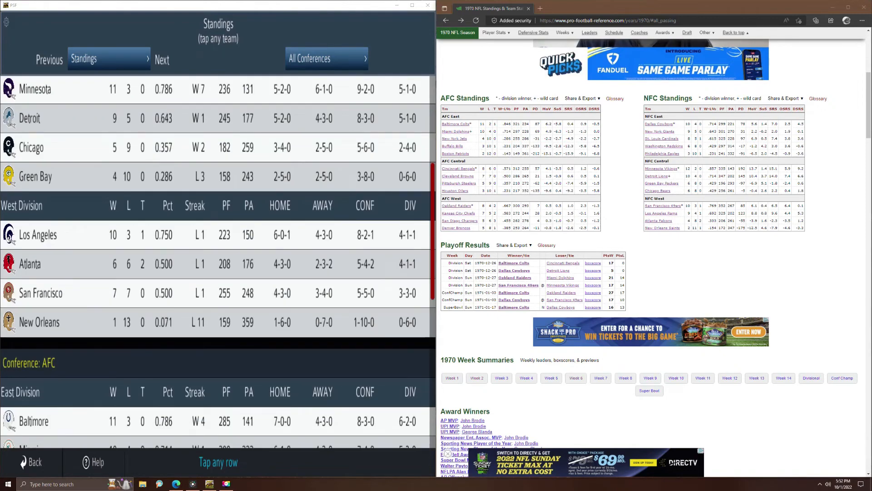
pyautogui.scroll(-3)
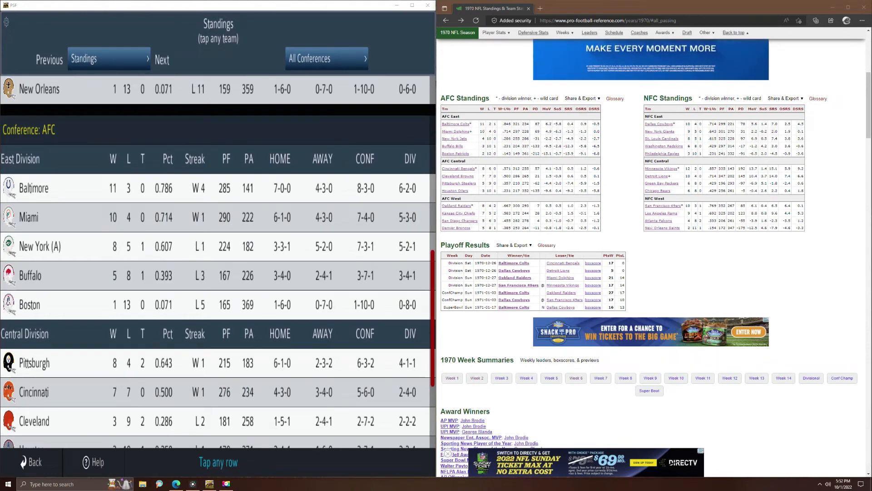
pyautogui.scroll(-3)
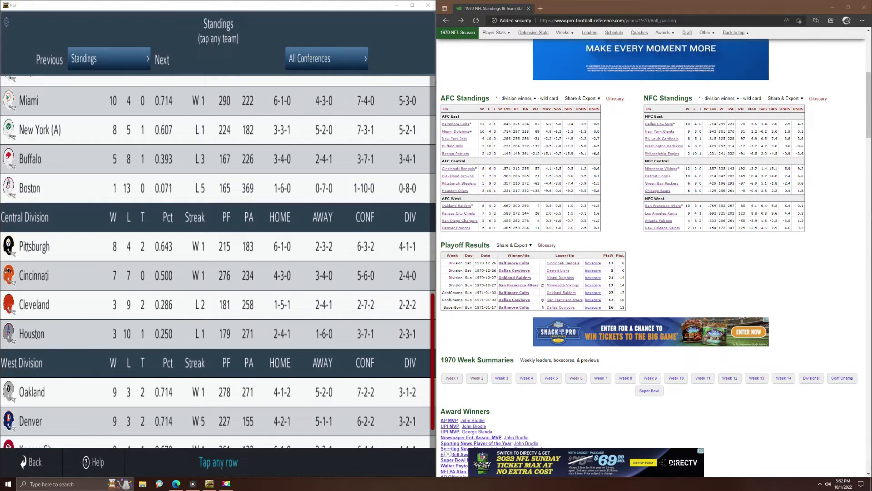
pyautogui.scroll(-3)
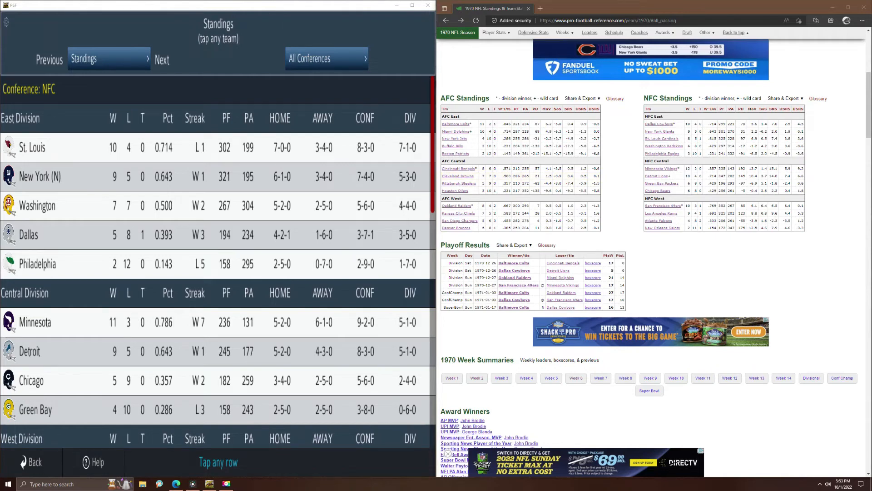
pyautogui.click(31, 462)
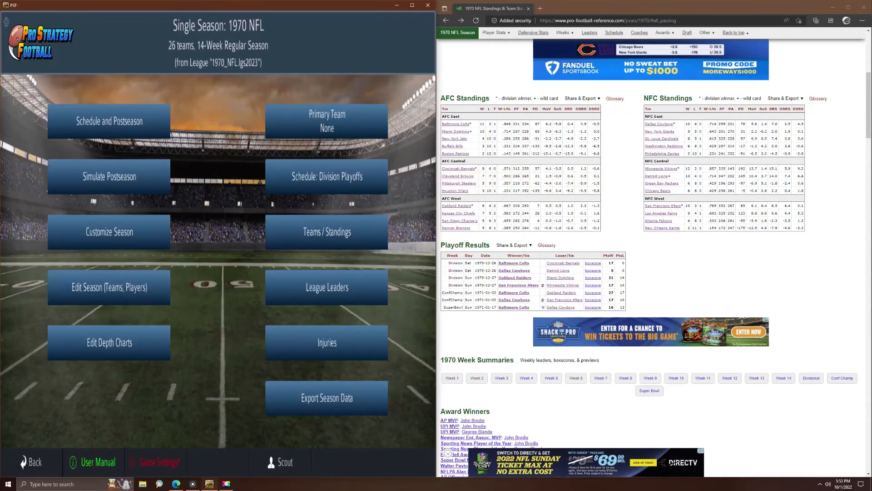
# - Show the Week 14 Division Playoffs schedule with its four completed, unrevealed games
pyautogui.click(326, 179)
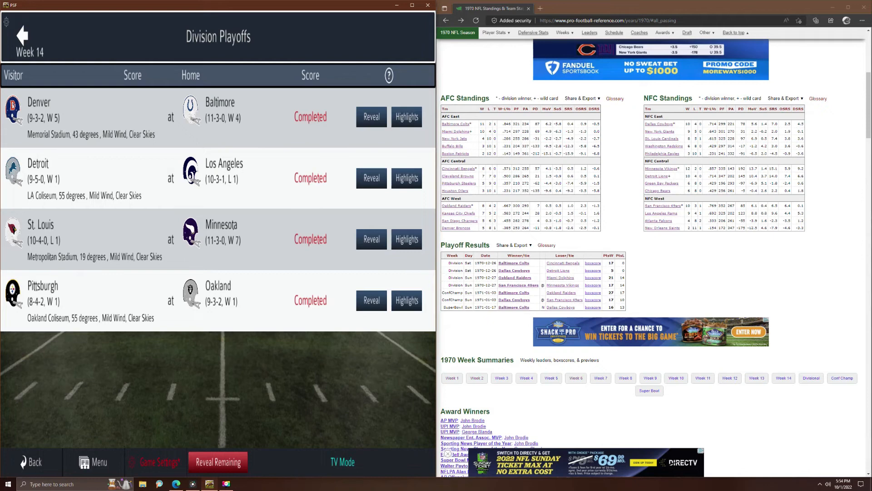
# - Return to the single-season menu and reopen Teams / Standings on the NFC East and Central
pyautogui.click(529, 263)
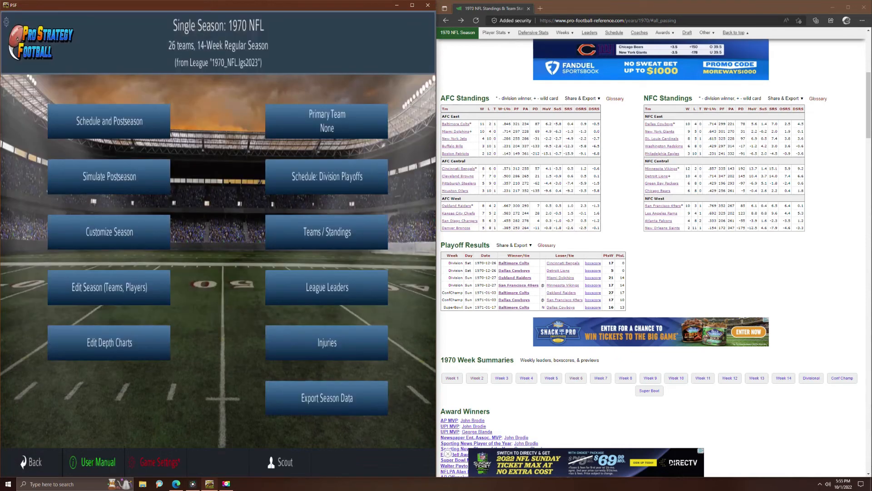
pyautogui.click(326, 231)
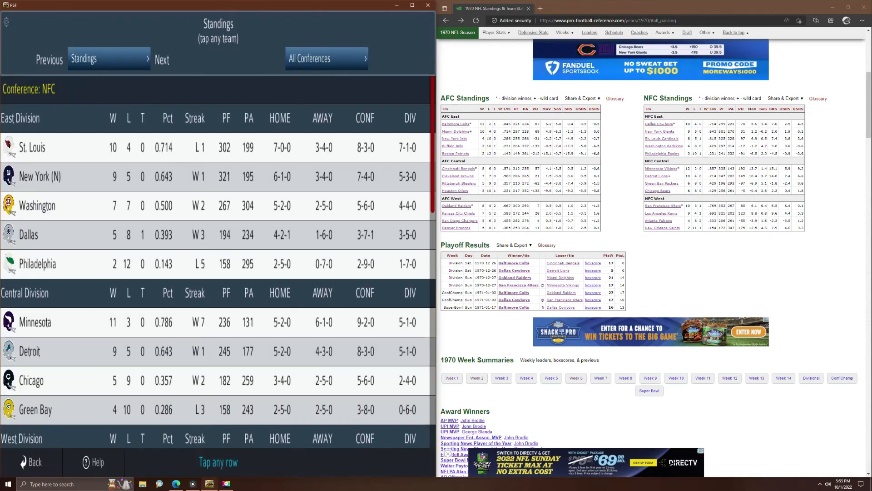
# - Scroll through the standings, then reopen Teams / Standings from the season menu
pyautogui.scroll(-3)
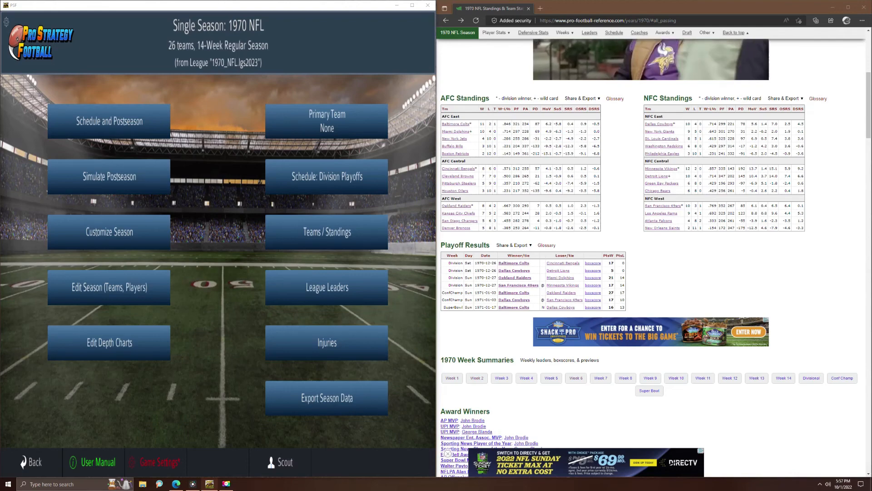
pyautogui.click(326, 232)
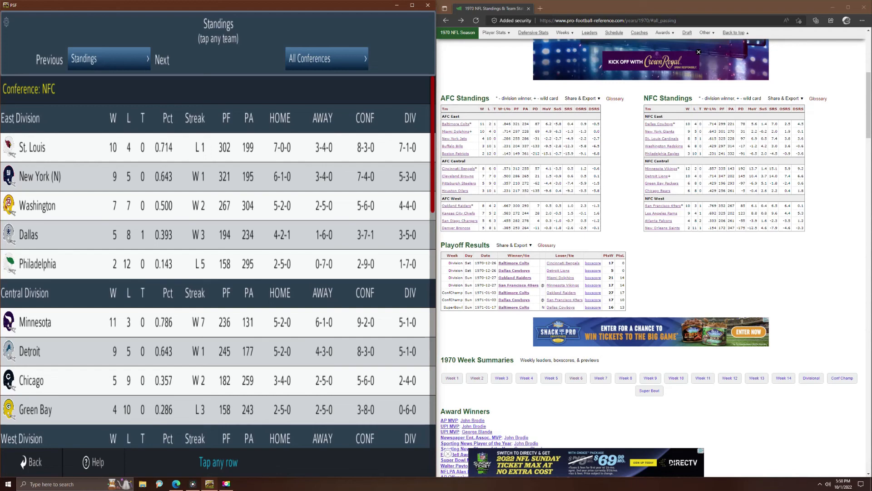
# - Scroll the reloaded standings down to the NFC West with Los Angeles at 10-3-1
pyautogui.scroll(-3)
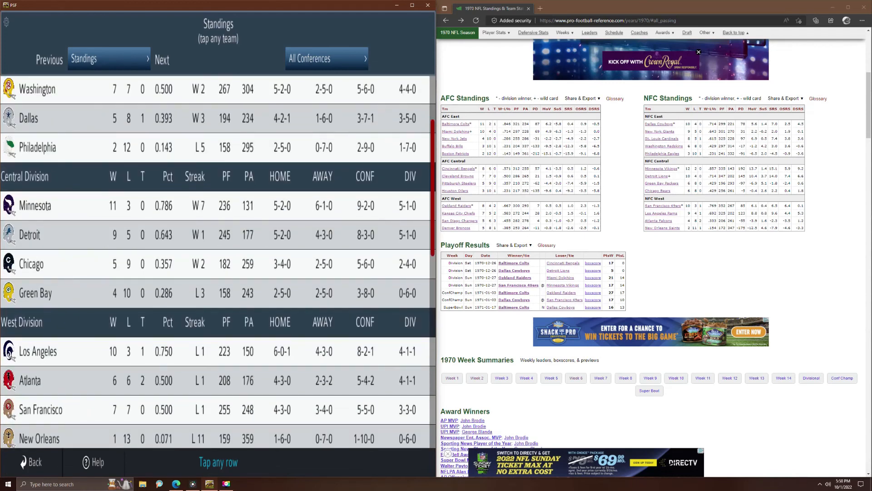
# - Review the NFC West and AFC standings, then return via the season menu to the Division Playoffs schedule
pyautogui.scroll(-3)
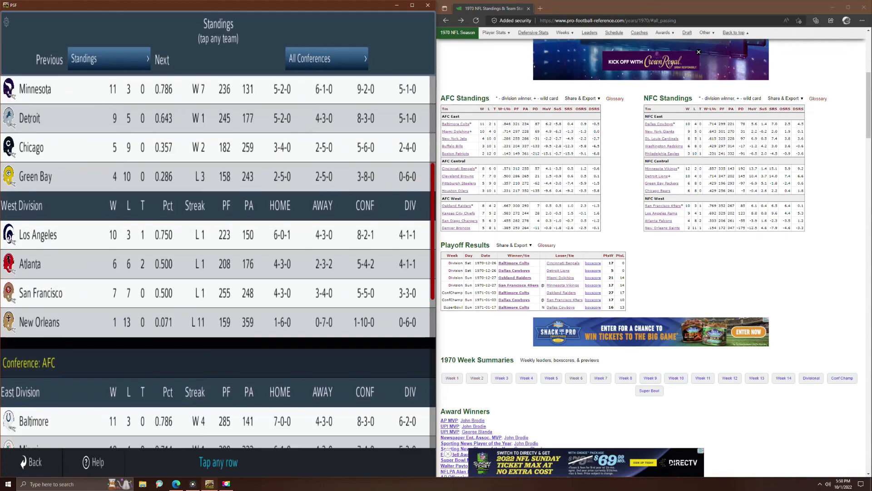
pyautogui.scroll(3)
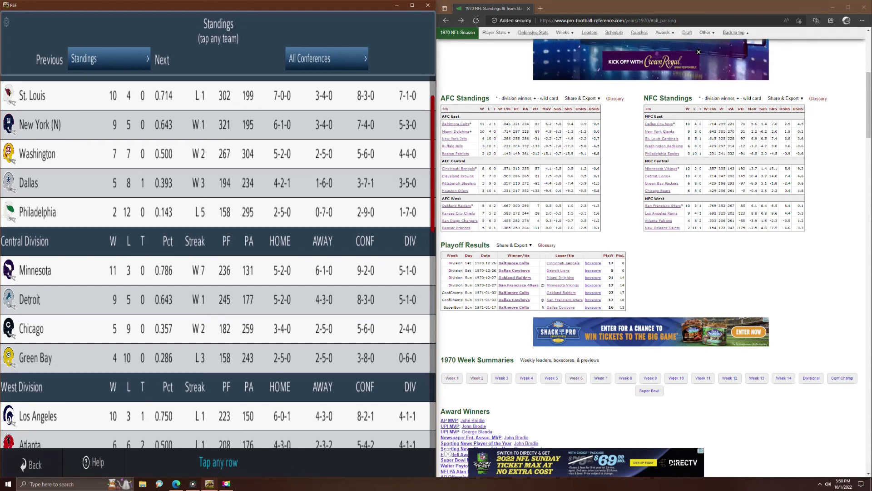
pyautogui.click(31, 463)
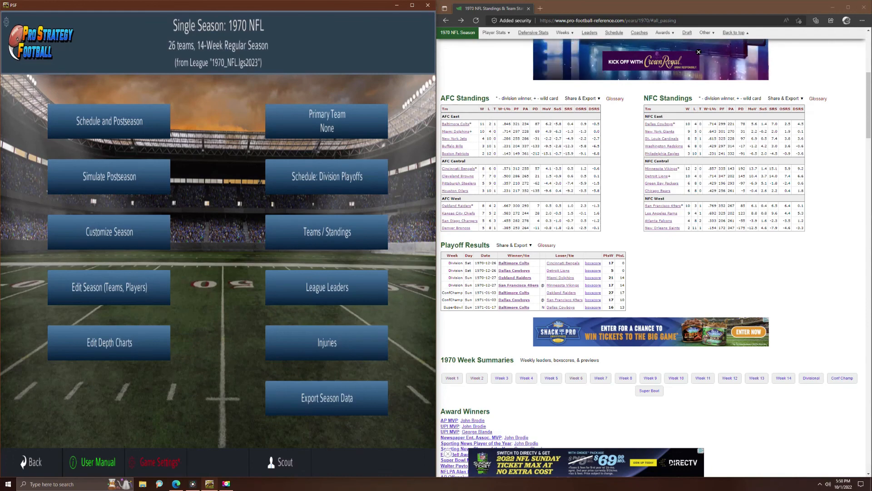
pyautogui.click(327, 180)
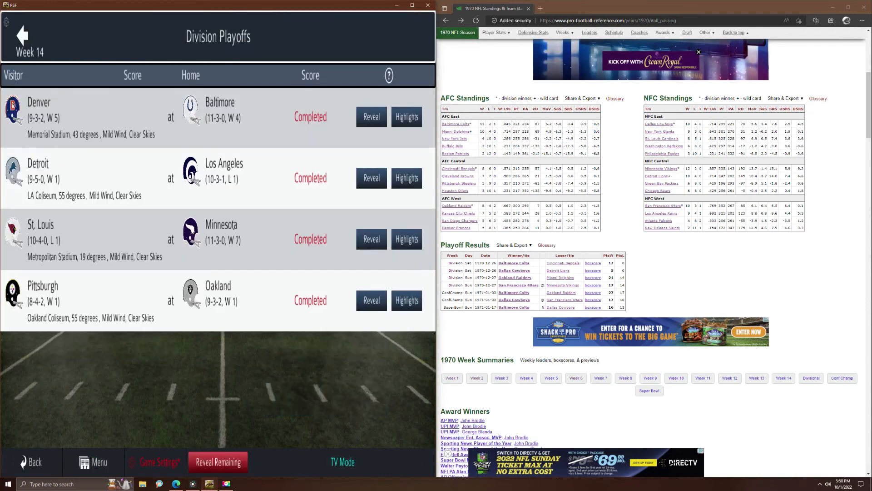